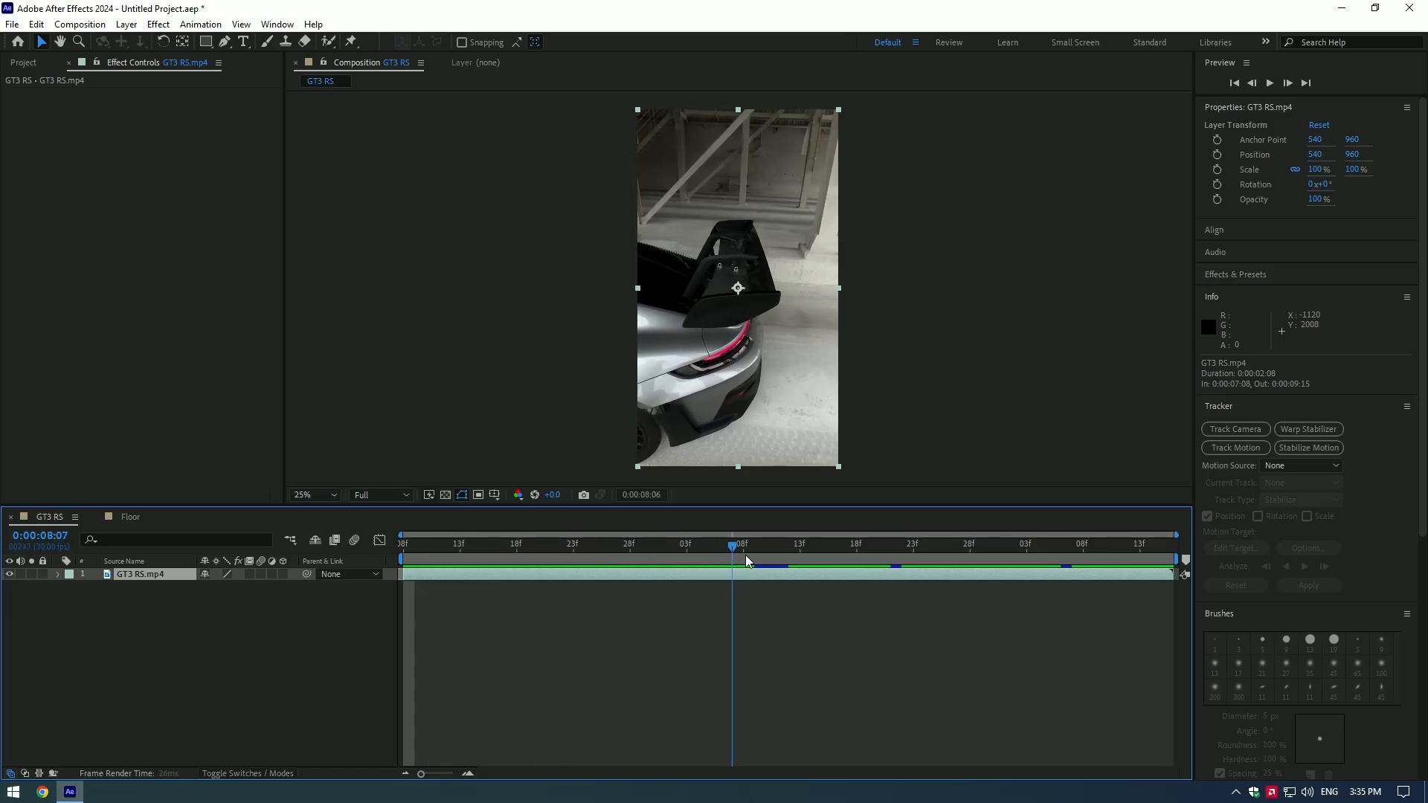
Track the GT3 RS.mp4 clip with the 3D Camera Tracker and create a new Floor composition.
left_click(832, 544)
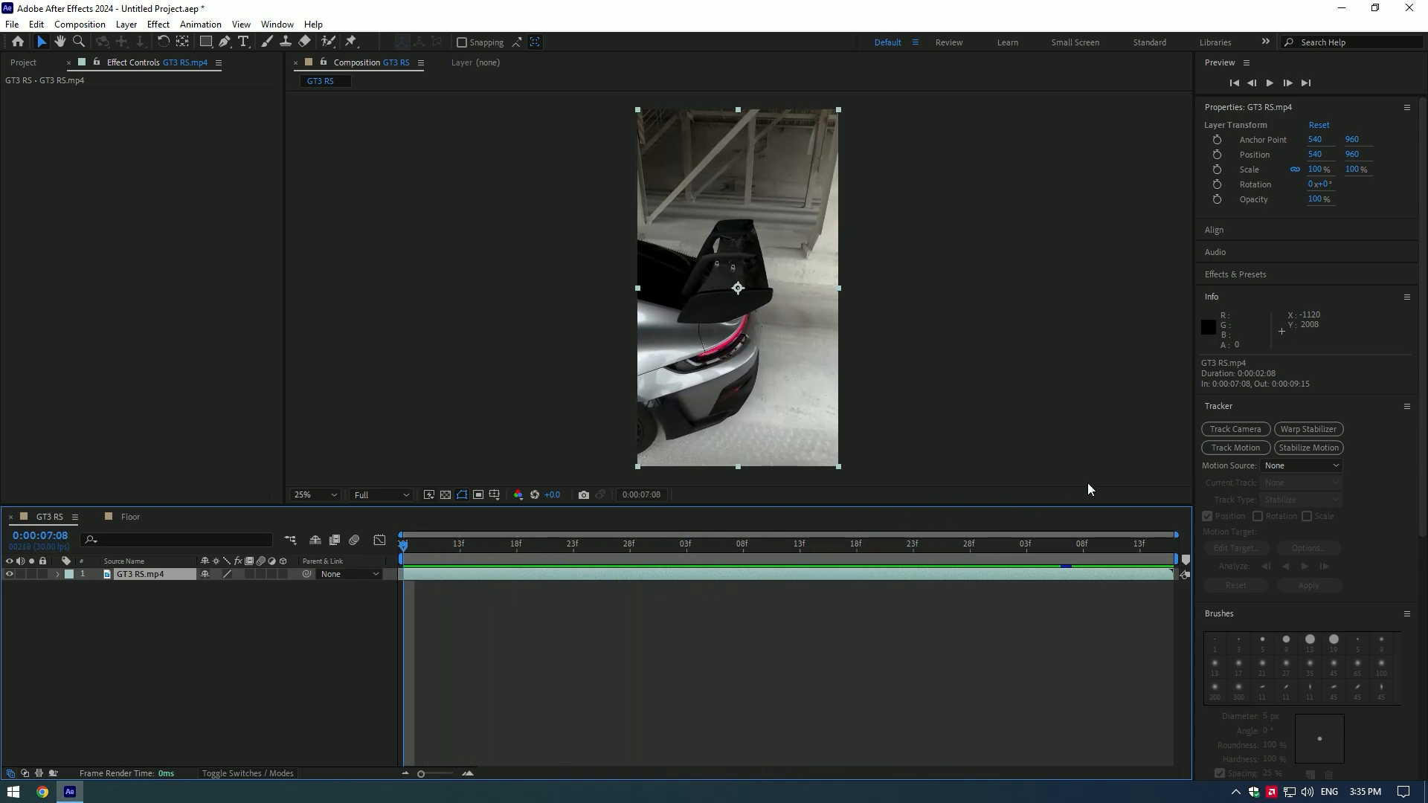
left_click(1234, 428)
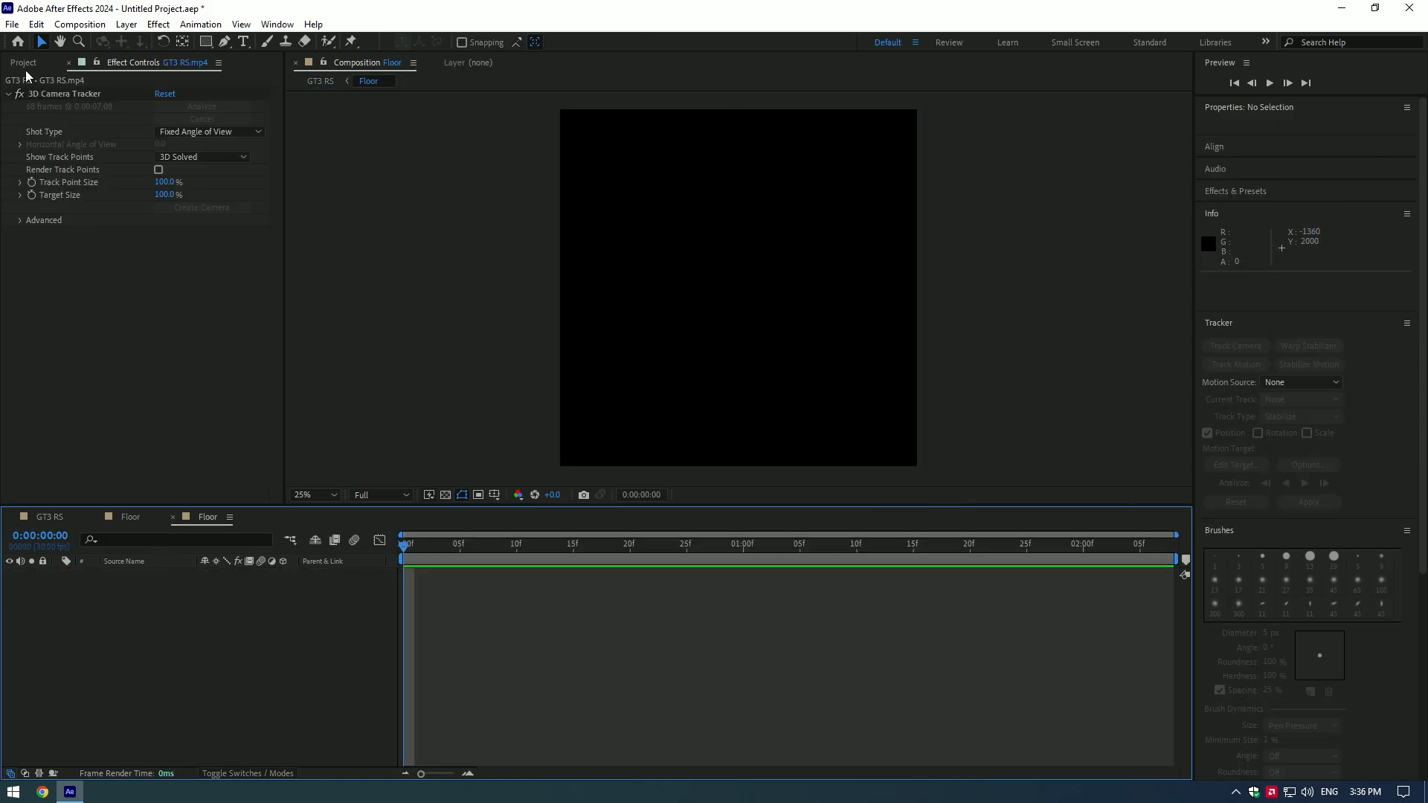
Show the project items to bring the hexagon grid PNG into the Floor comp.
left_click(22, 63)
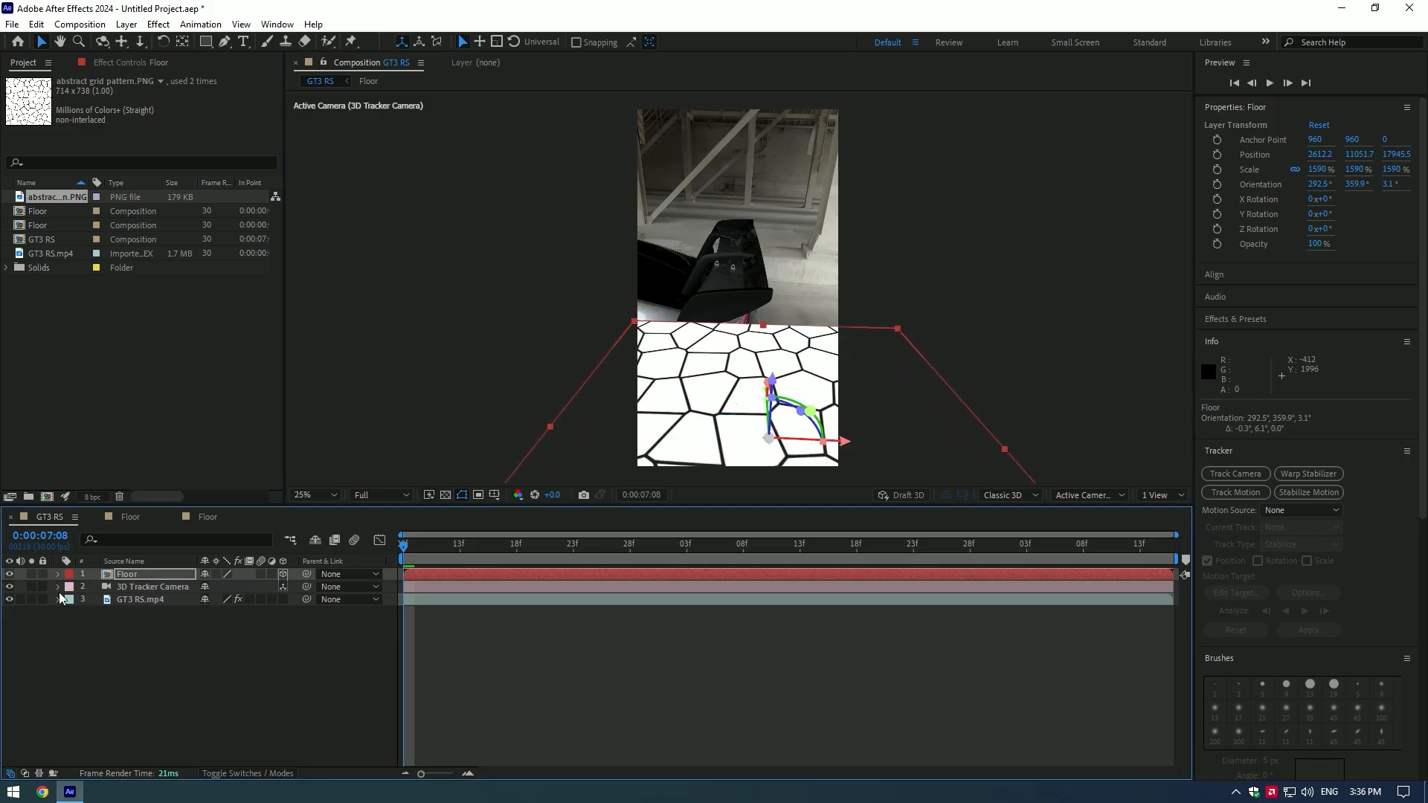
Rotoscope the car on the duplicated GT3 RS.mp4 layer, refining the selection around the spoiler.
left_click(141, 600)
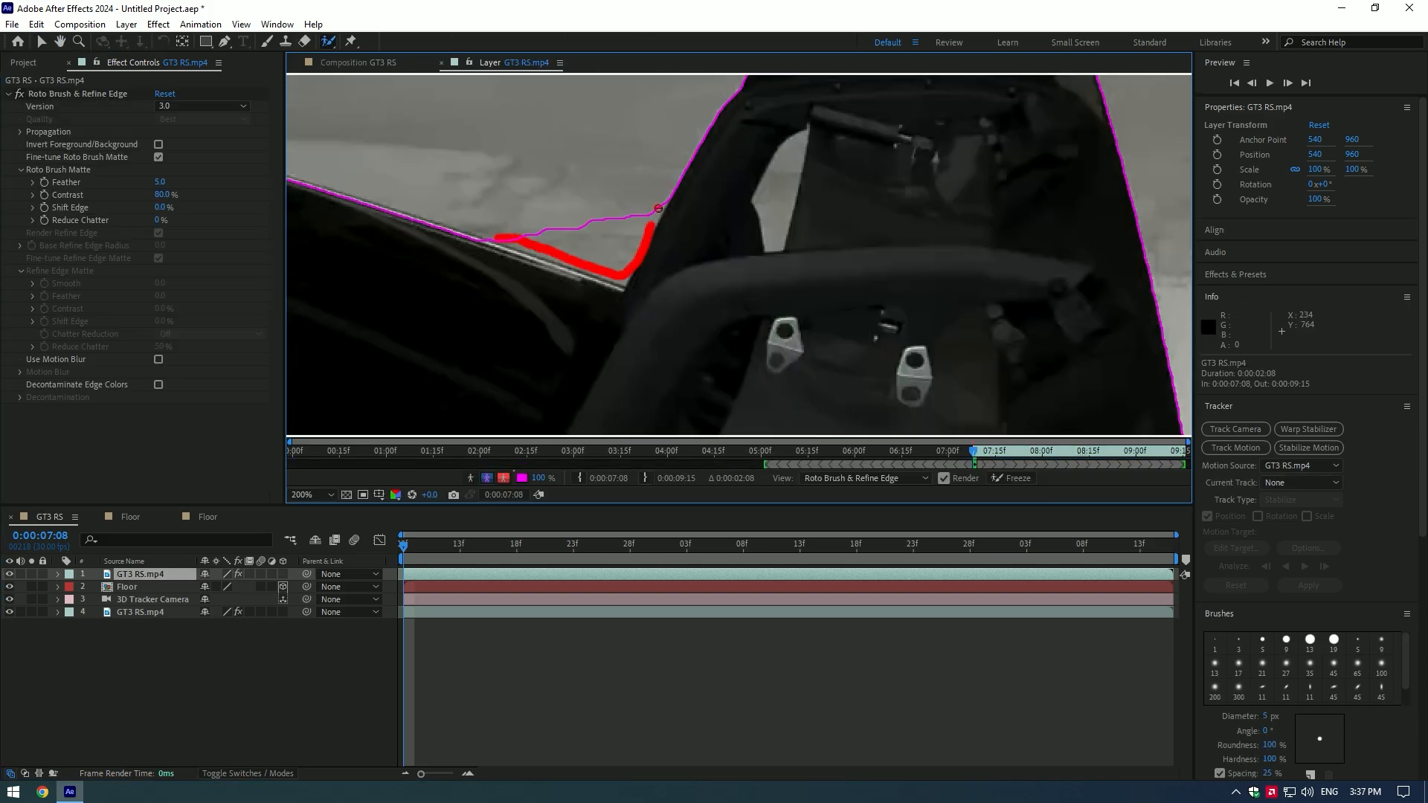
left_click(309, 494)
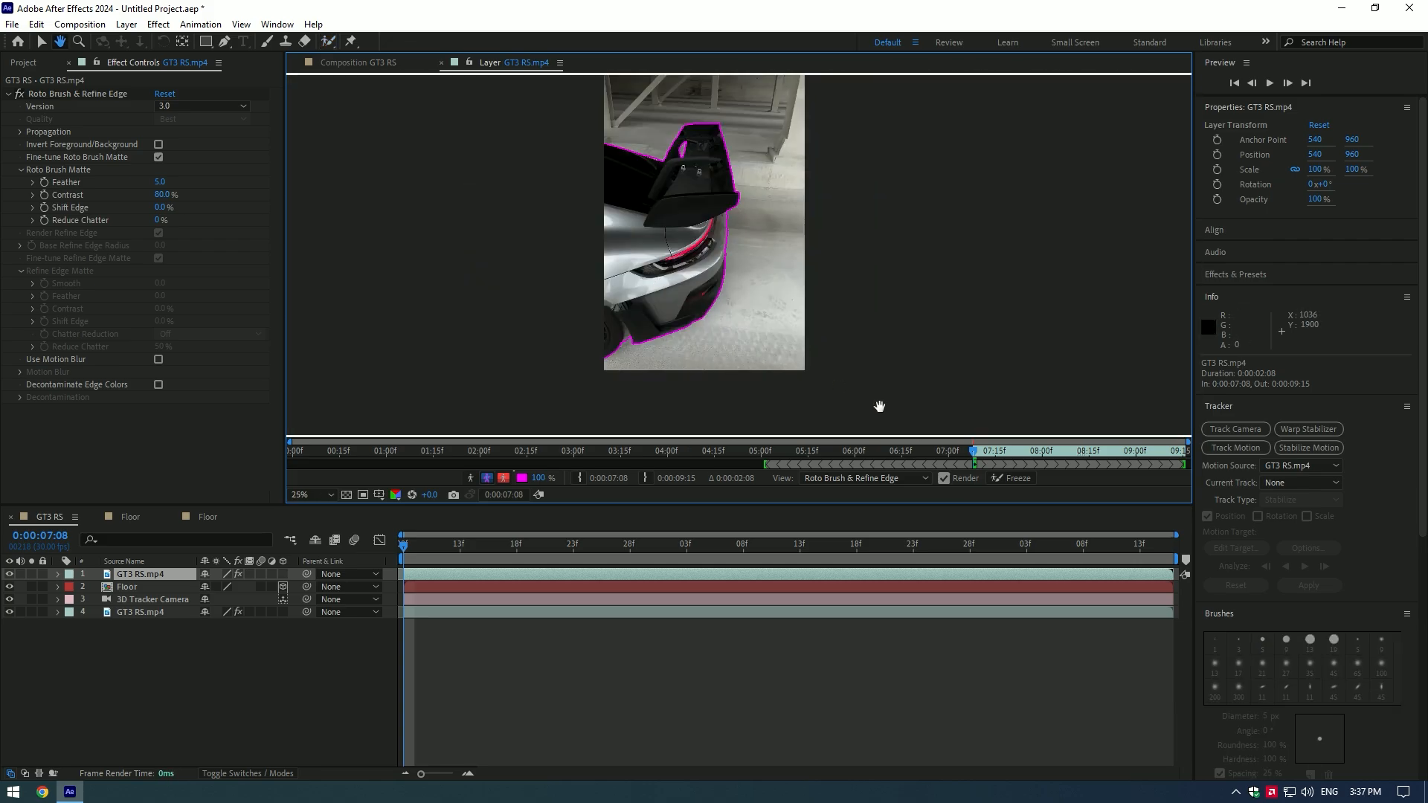
left_click(1016, 477)
type("lum")
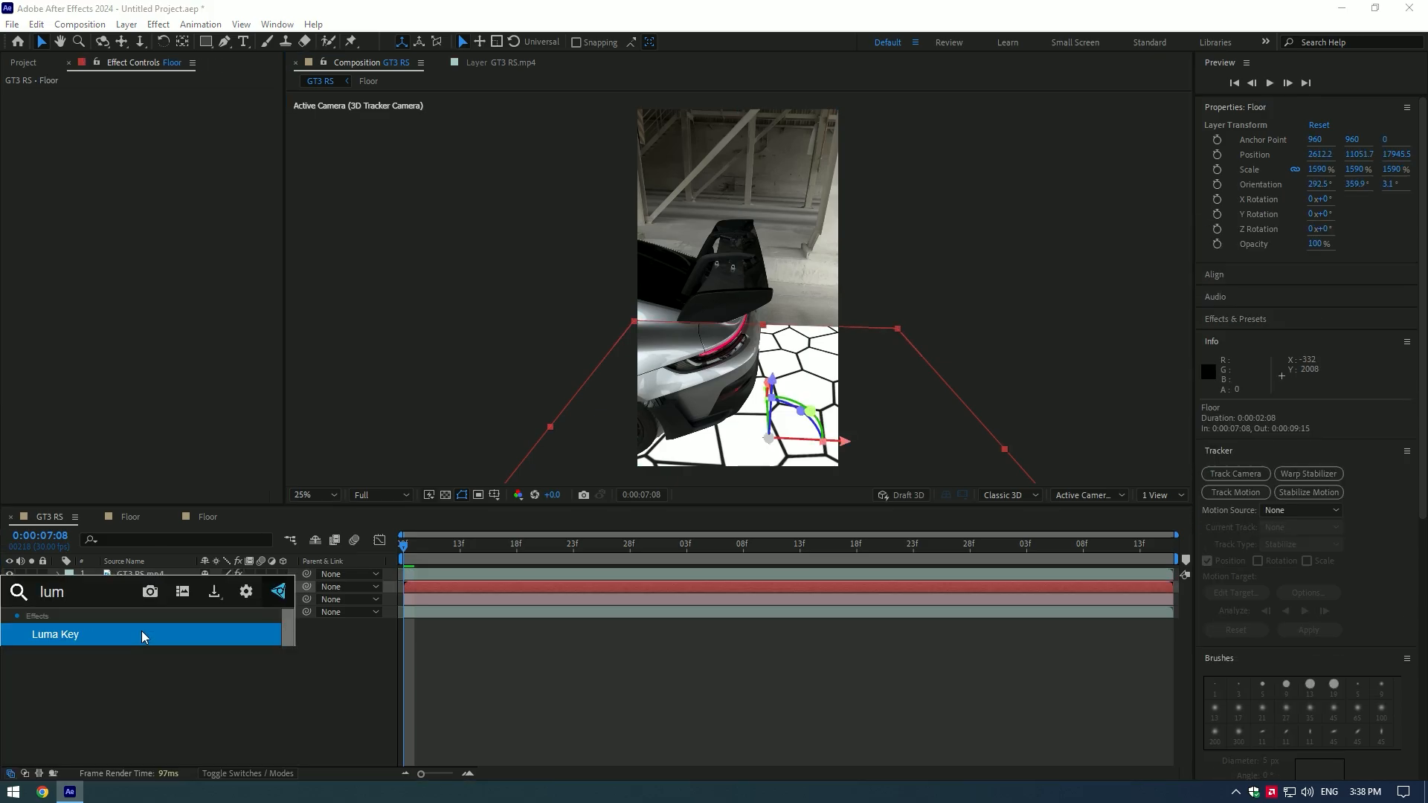
Key out the Floor's white fill with Luma Key set to Key Out Brighter, threshold about 209.
double_click(55, 635)
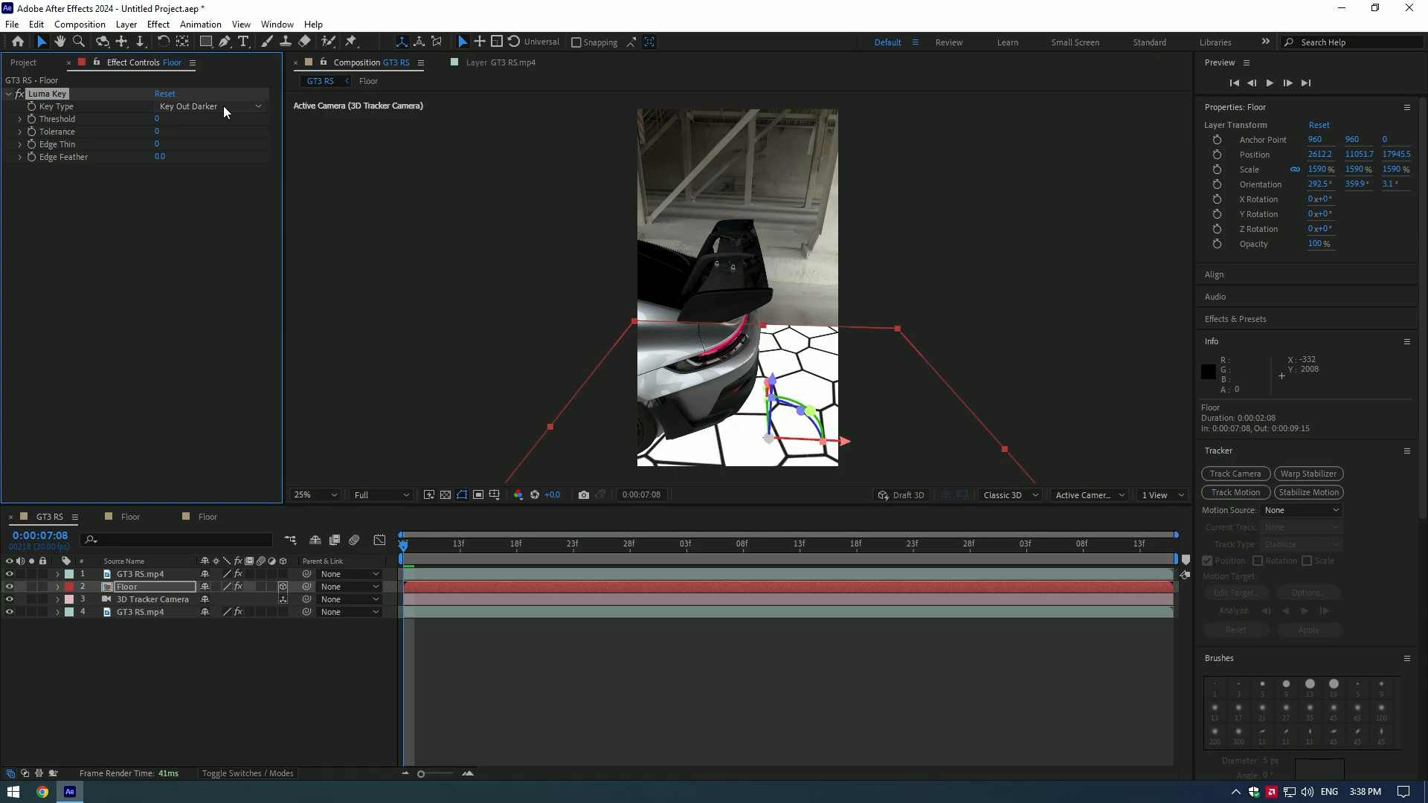
left_click(209, 107)
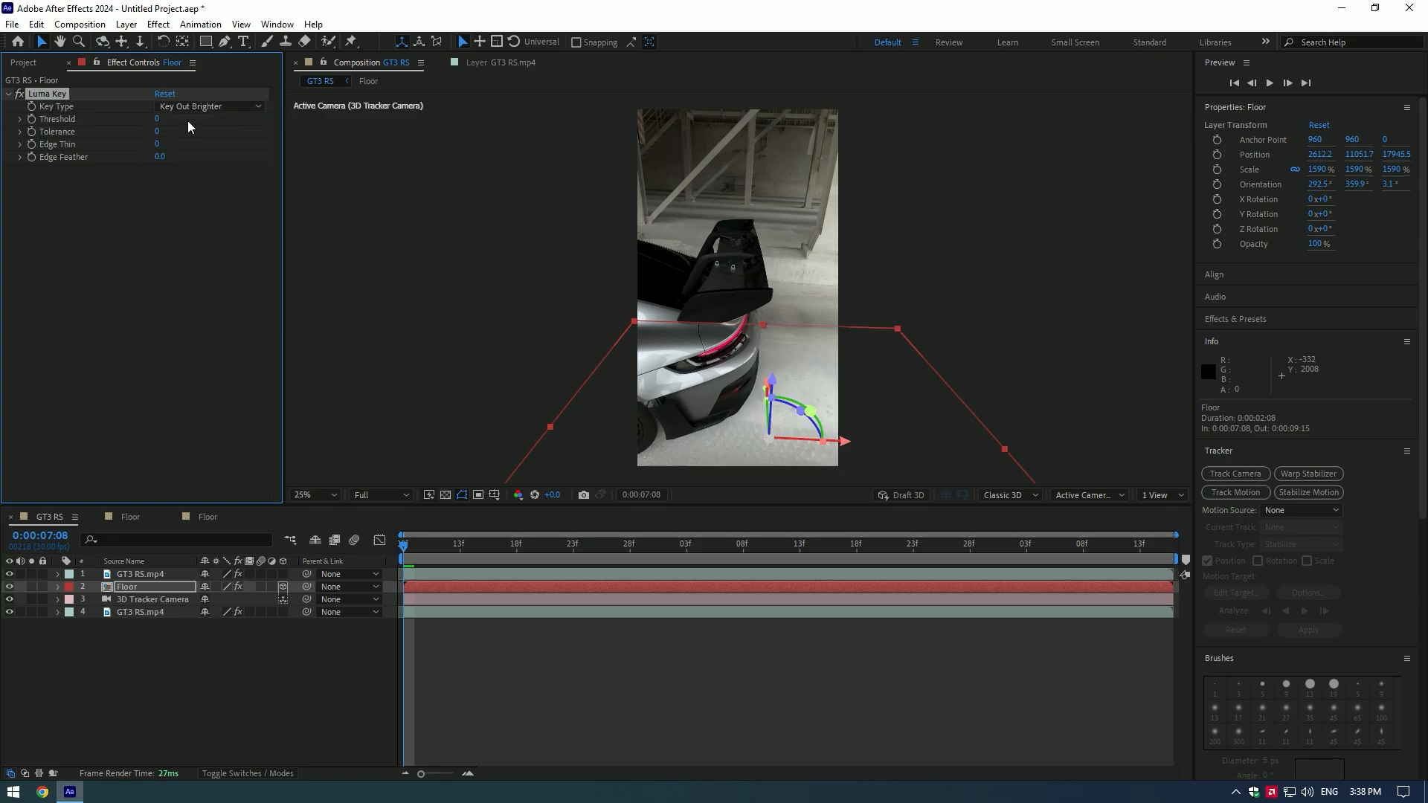
left_click_drag(156, 119, 209, 119)
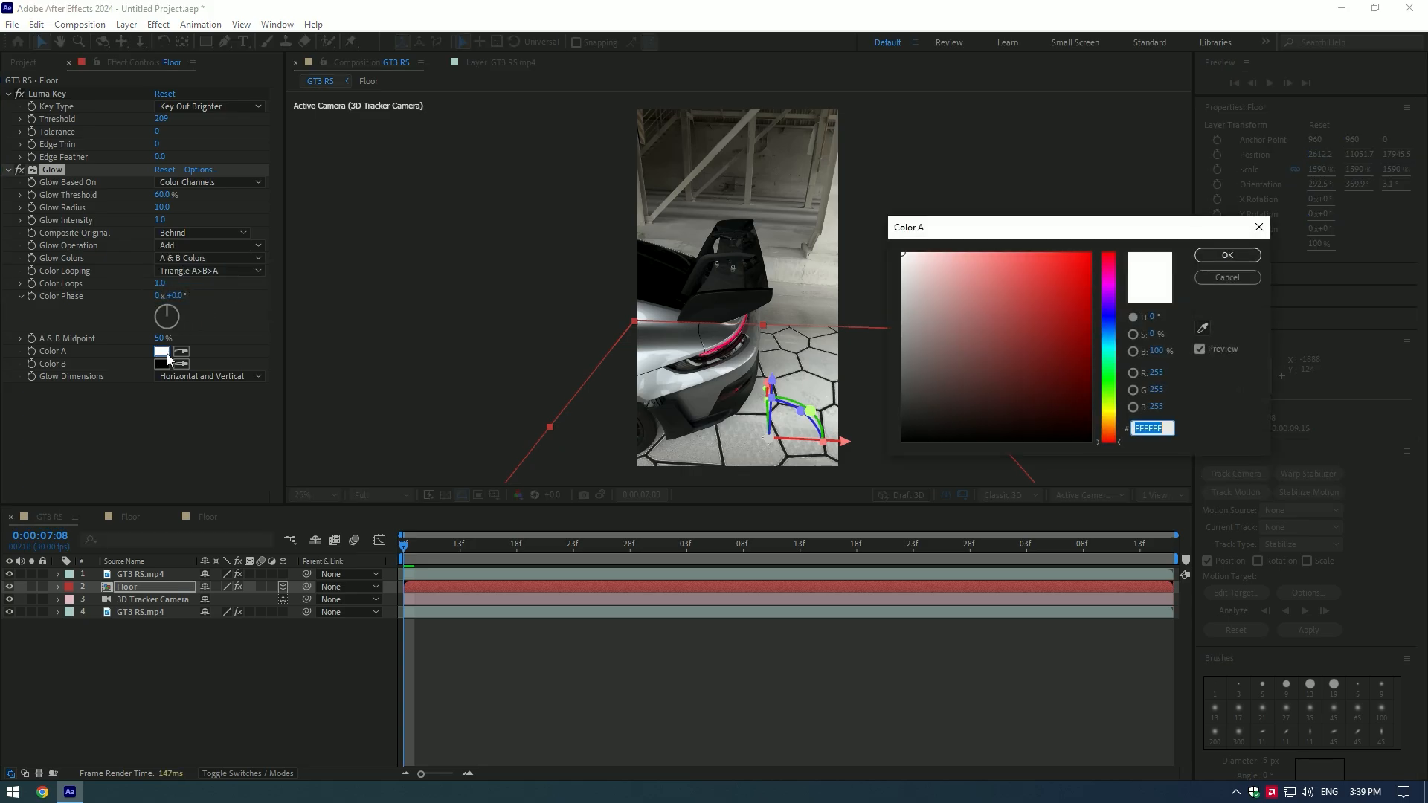
Set Glow Color A to cyan (00FFFF) and start choosing the same cyan for Color B.
left_click(1084, 255)
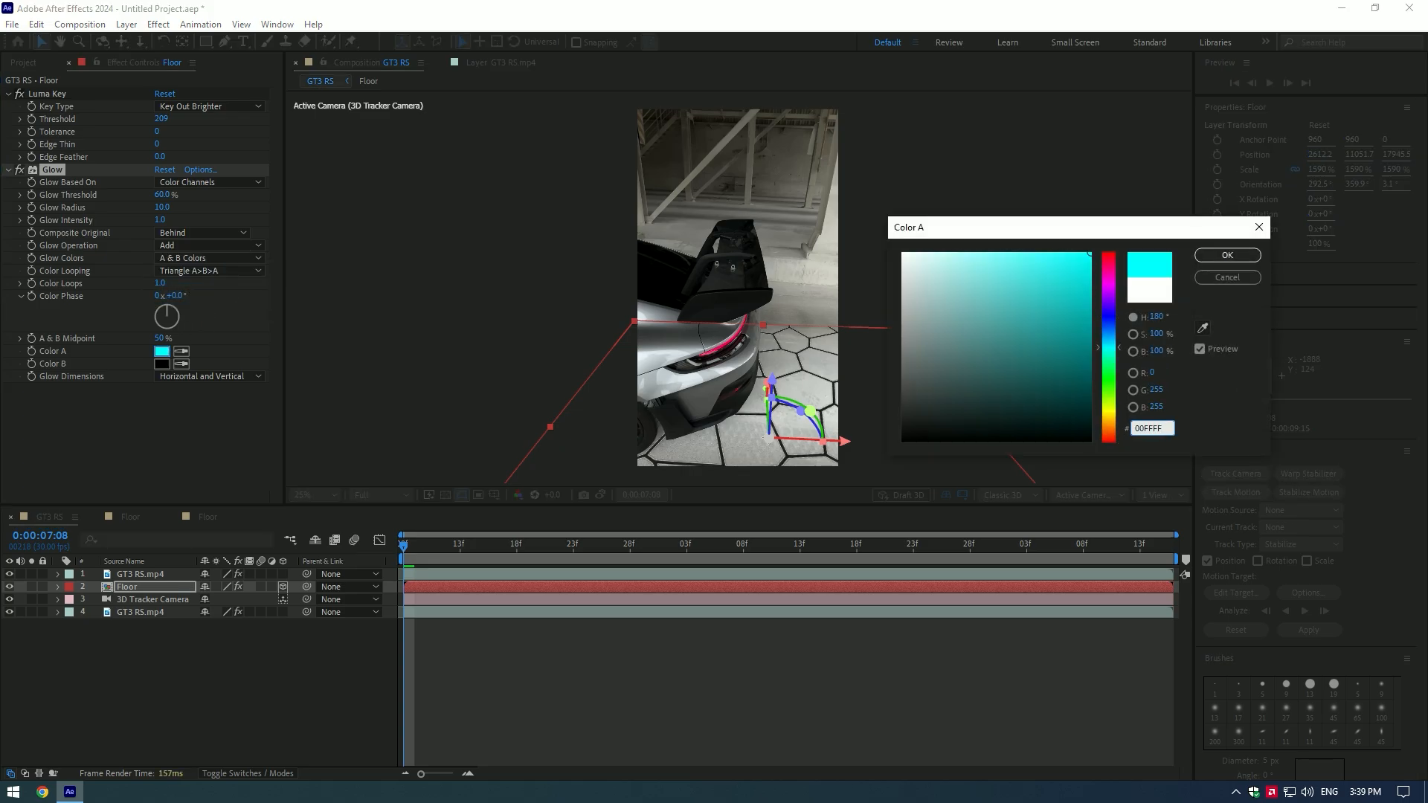
left_click(1225, 254)
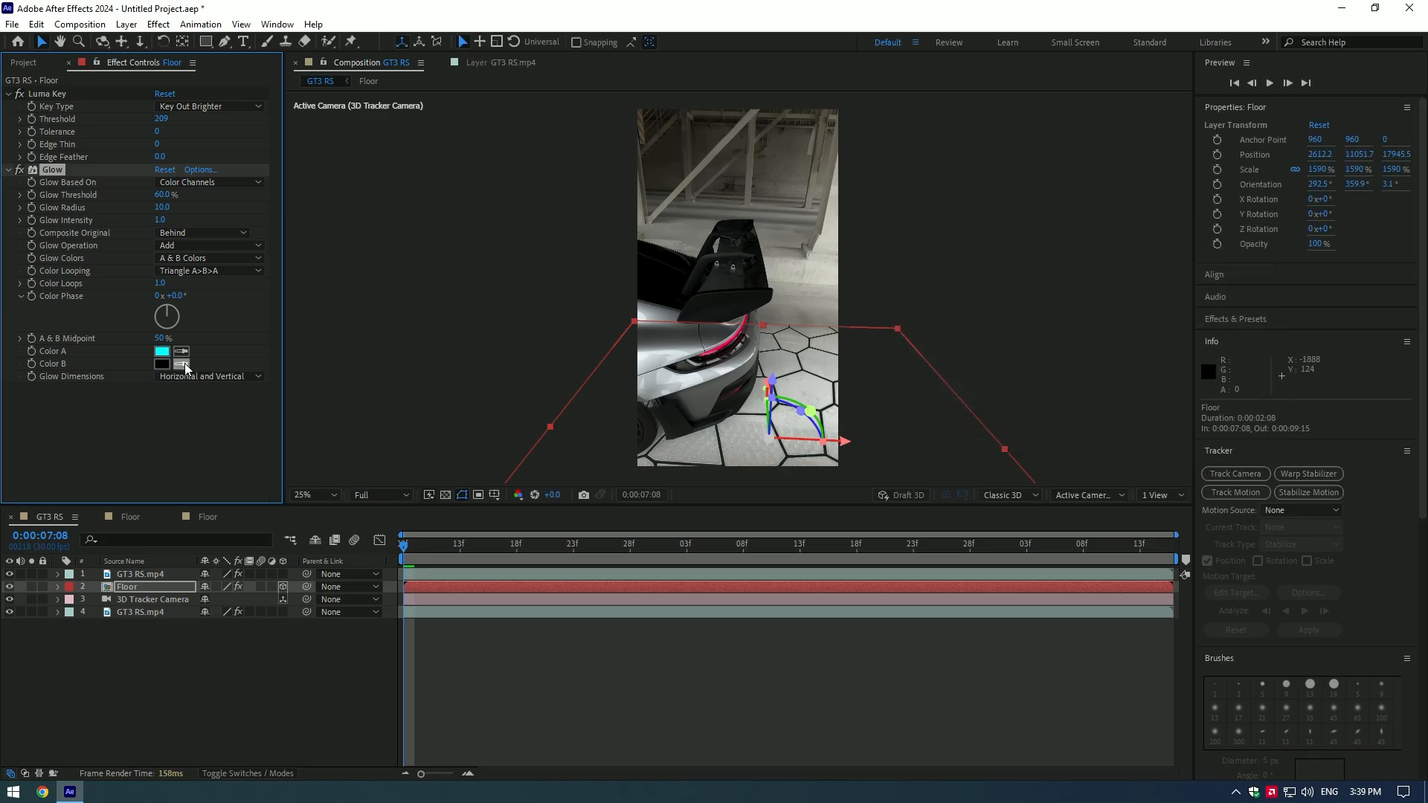
left_click(162, 363)
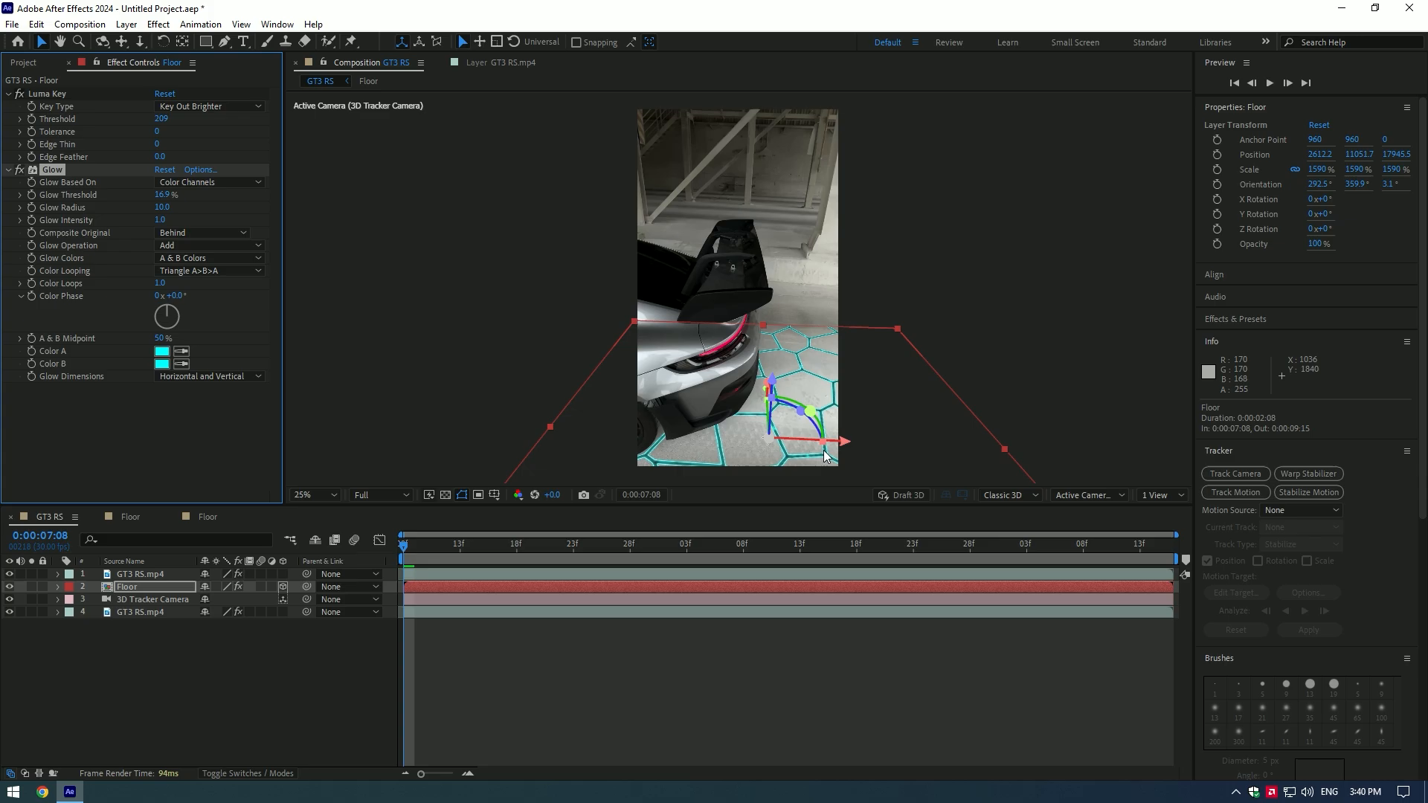
Lower the Floor layer's opacity to about 50% so the cyan glow blends into the ground.
left_click(309, 494)
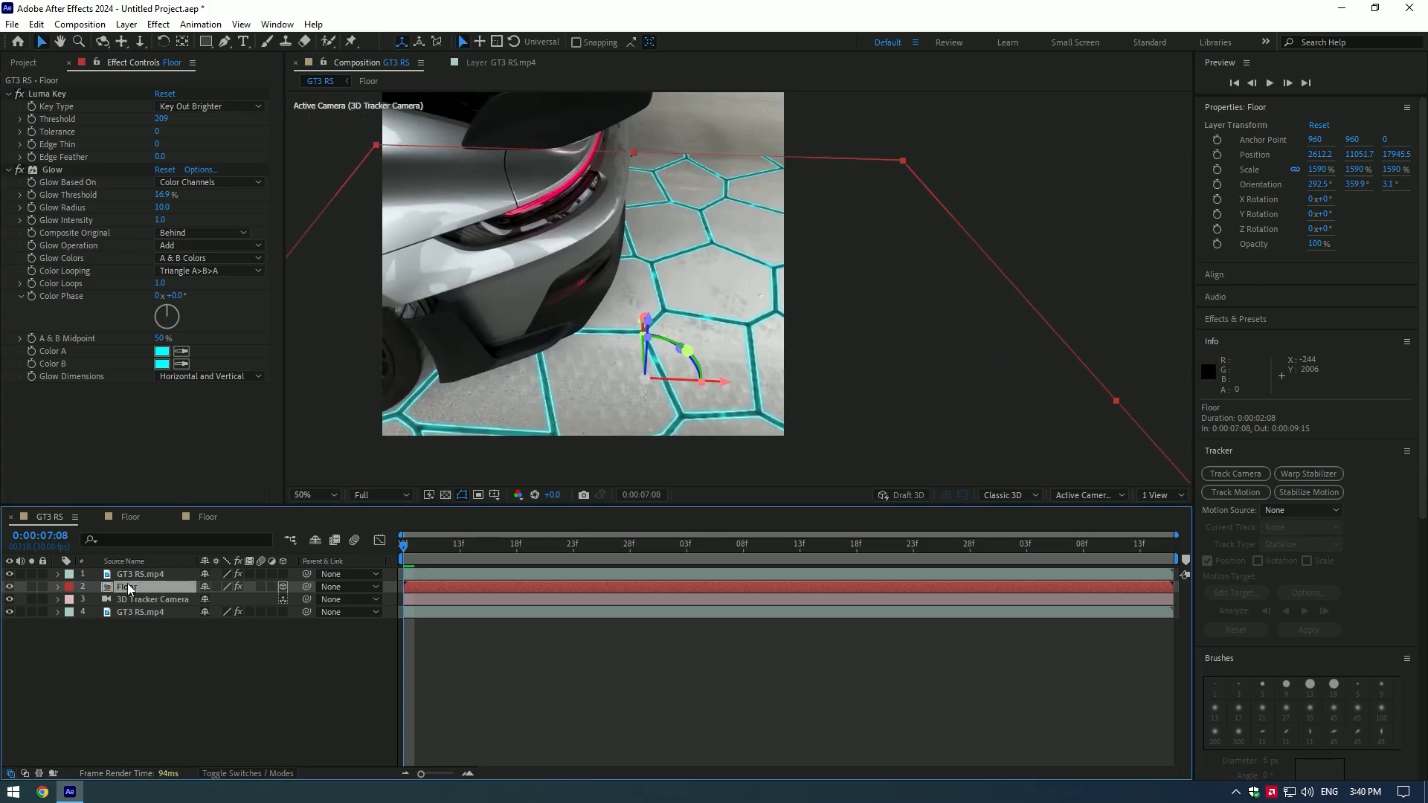
mouse_move(180, 603)
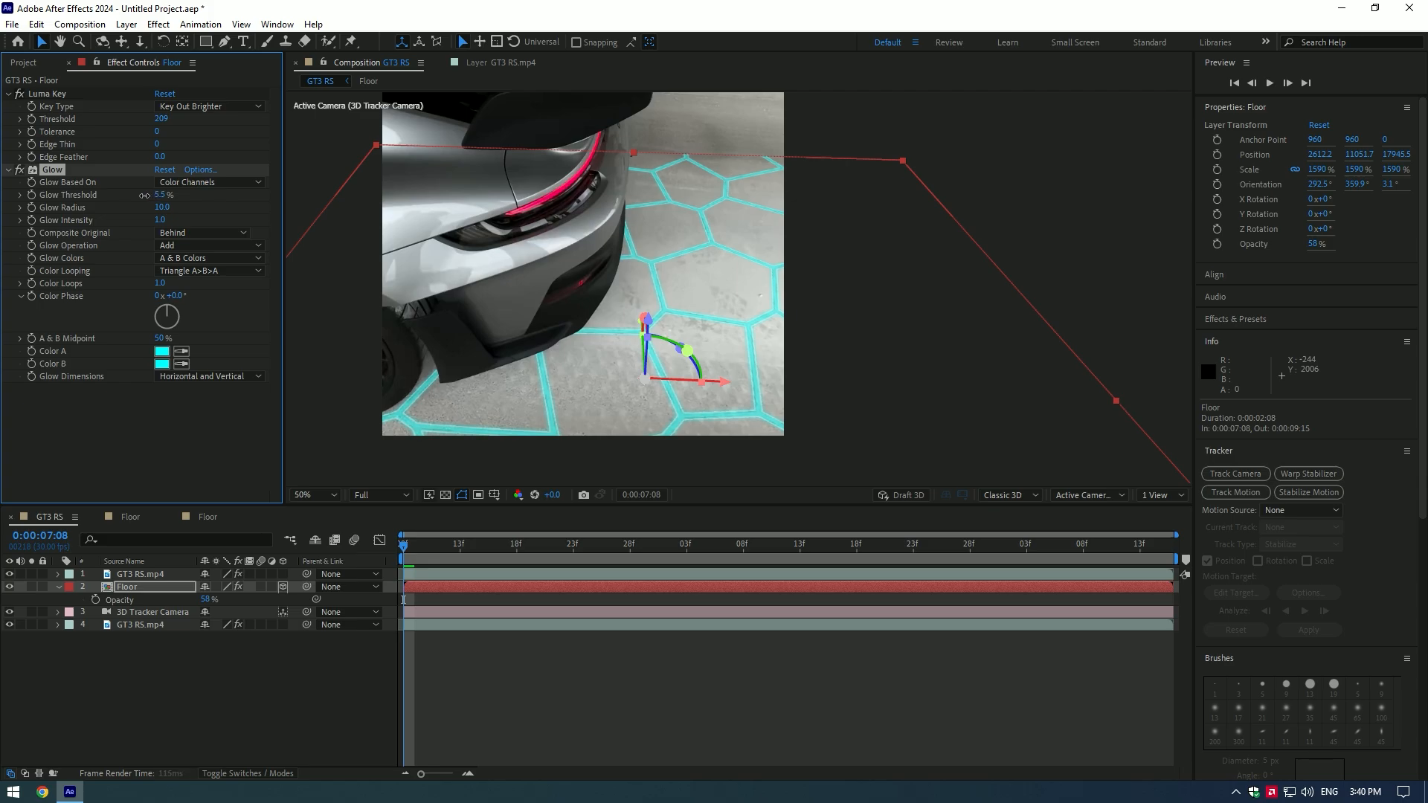
left_click(308, 493)
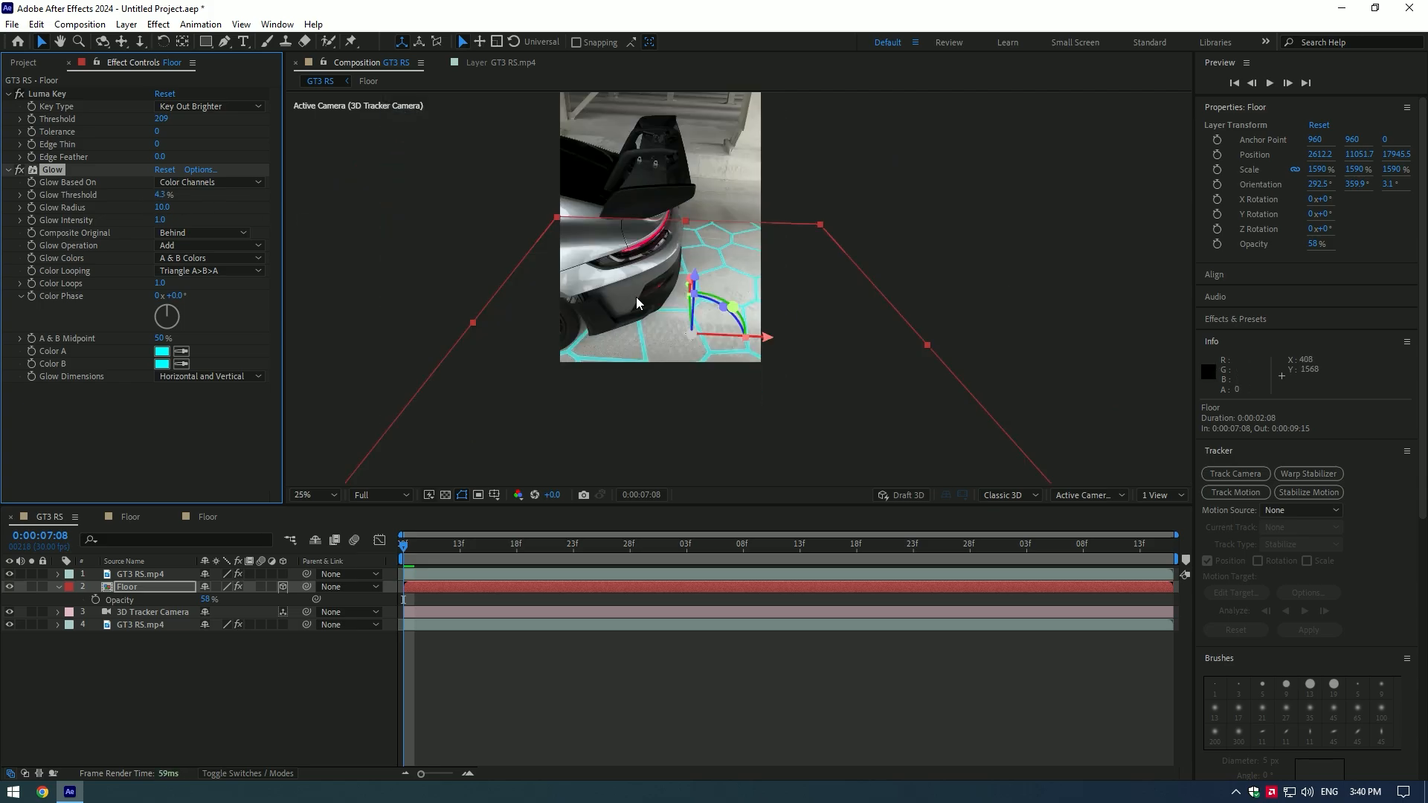